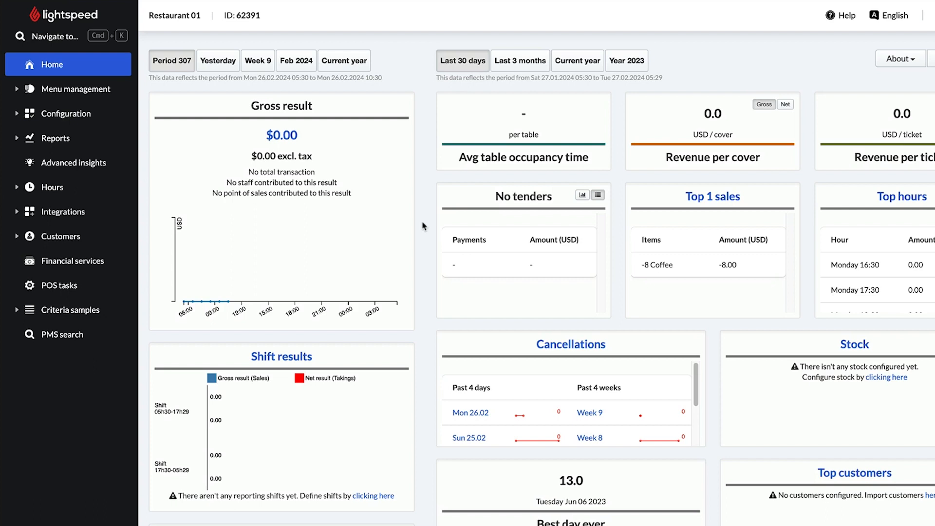
mouse_move(288, 183)
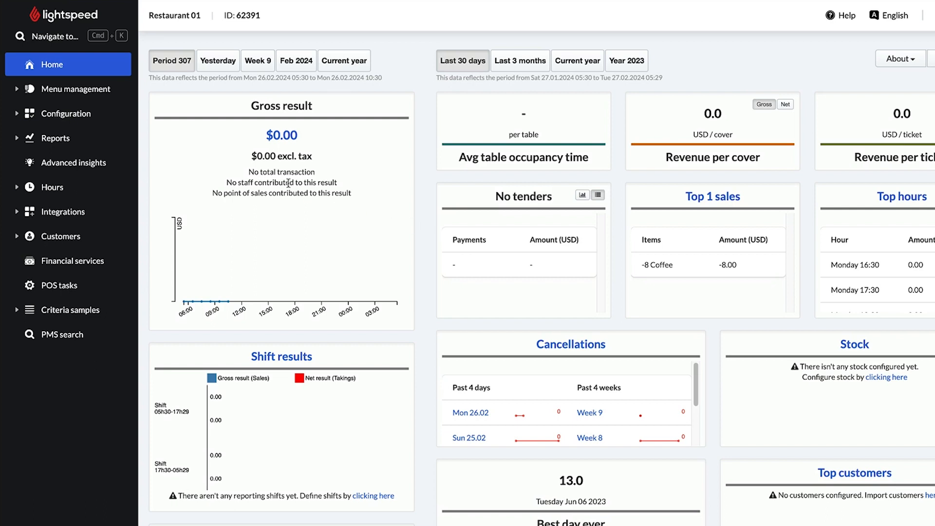
Navigate via Configuration and Hardware to the Payment terminals list showing four Adyen terminals
click(63, 113)
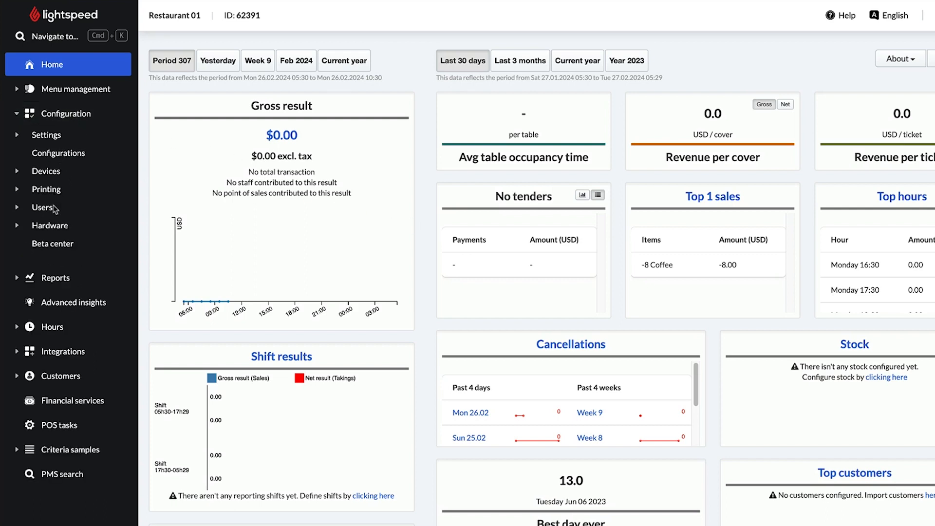
click(50, 226)
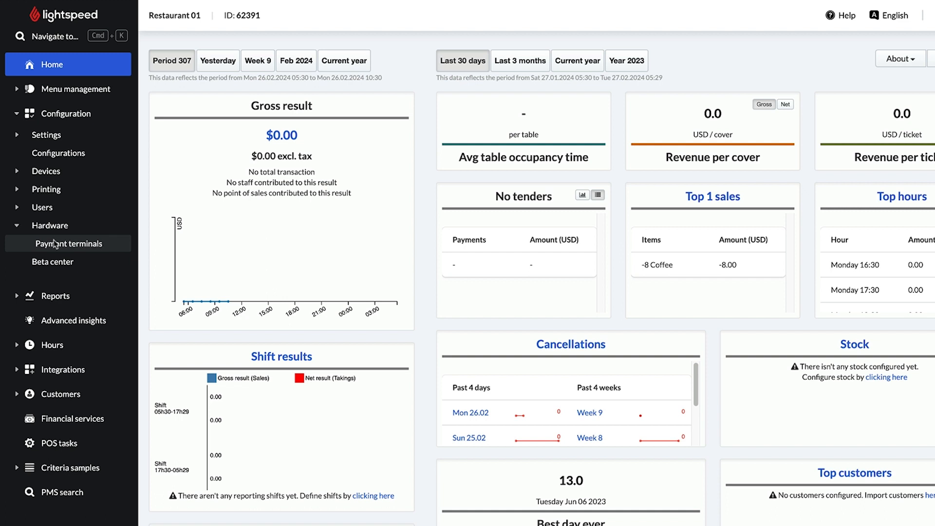
click(68, 244)
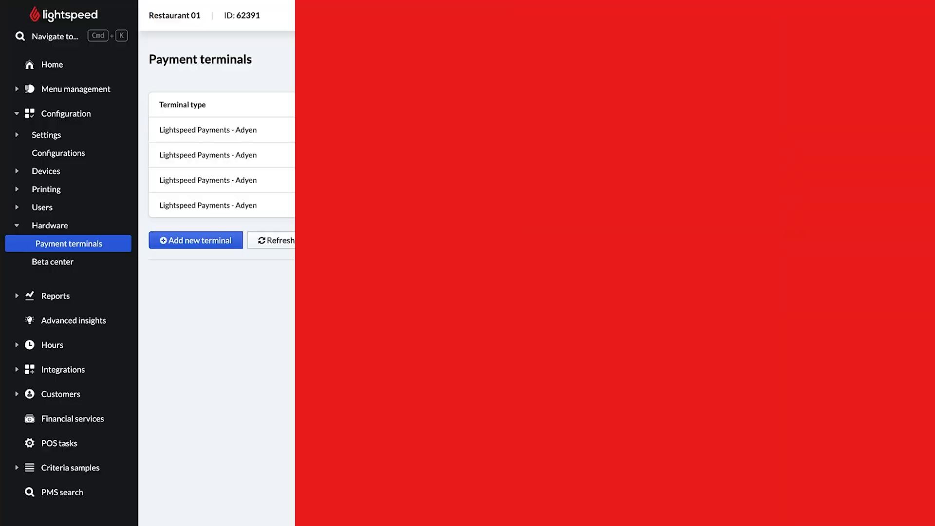
Open a blank Add new terminal form, preset to terminal type OPI
click(293, 240)
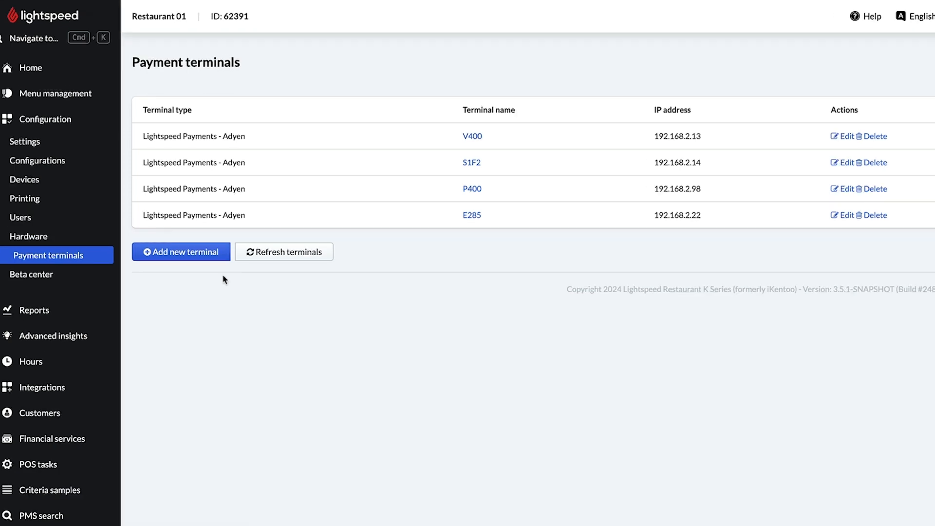
click(180, 251)
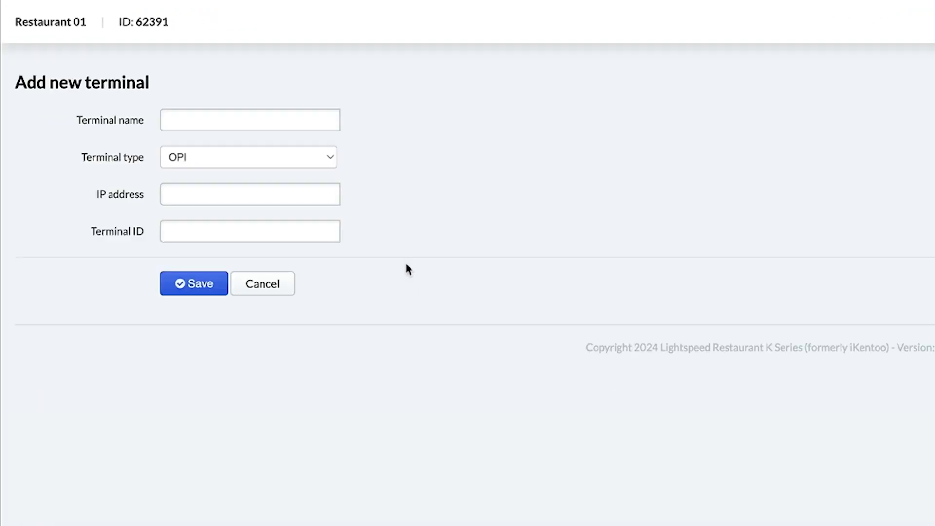
mouse_move(203, 212)
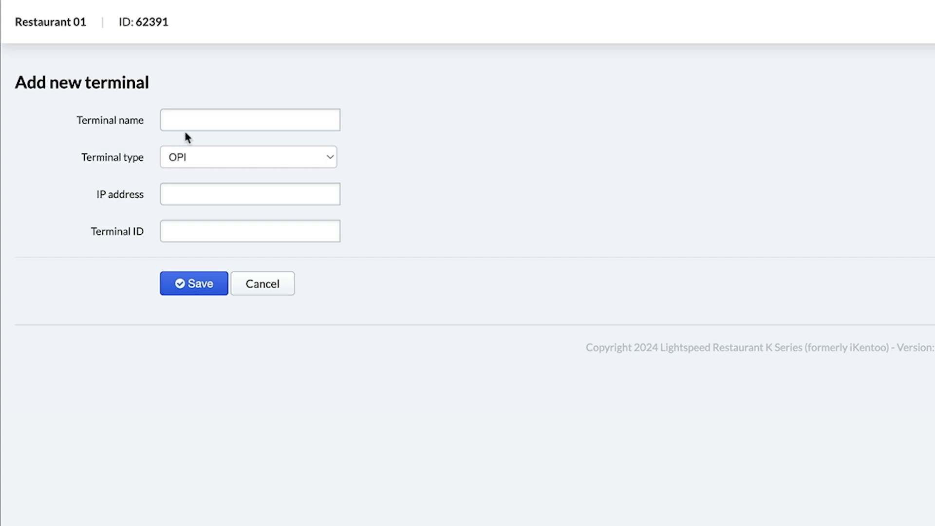
Enter 'Smart Terminal' as the terminal name and bring up the terminal type options
click(249, 120)
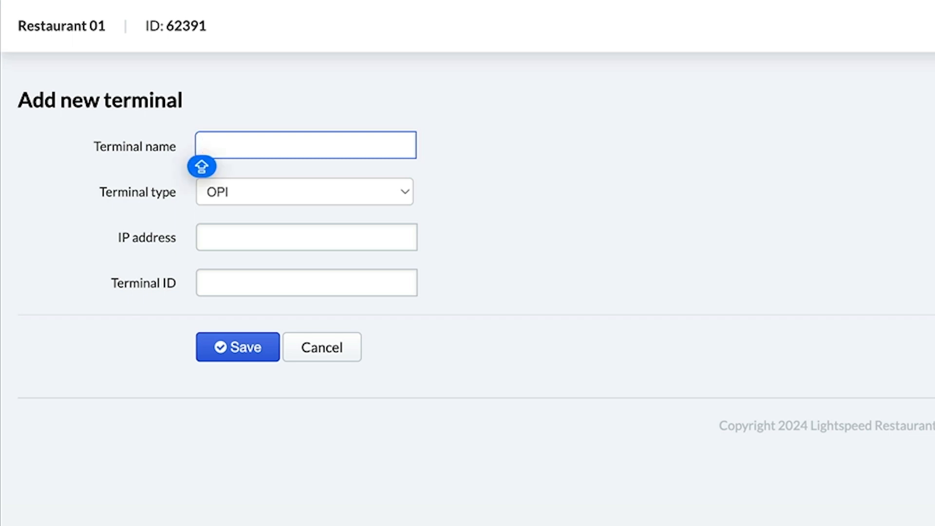
text(Smart Terminal)
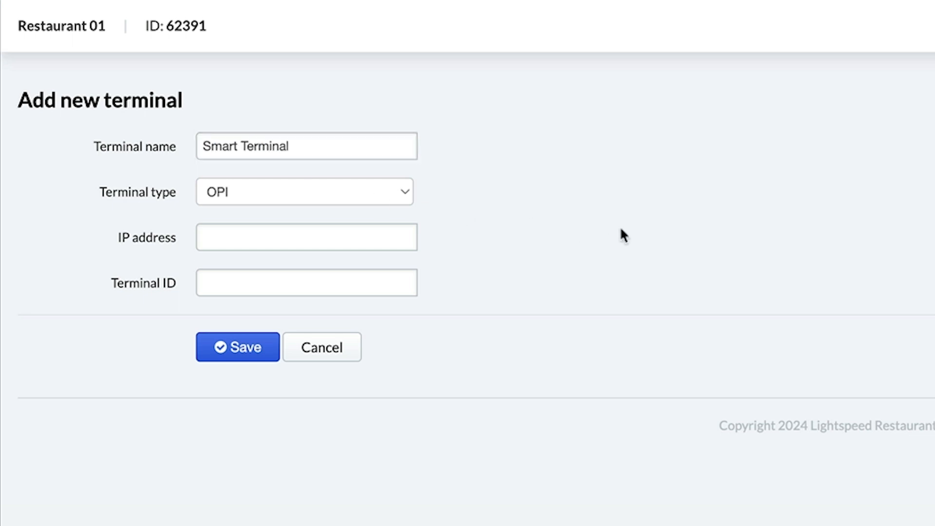
click(304, 191)
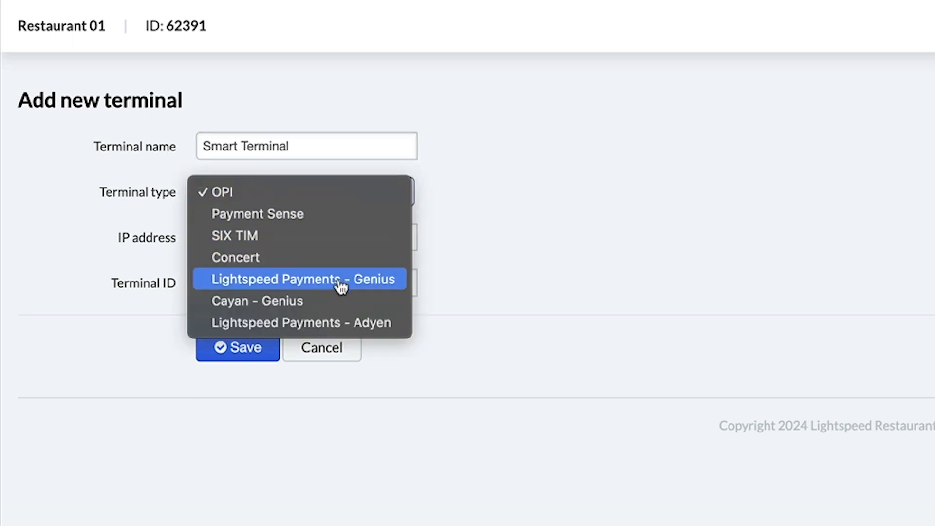
Choose Lightspeed Payments - Adyen as the terminal type and focus the IP address field
click(301, 323)
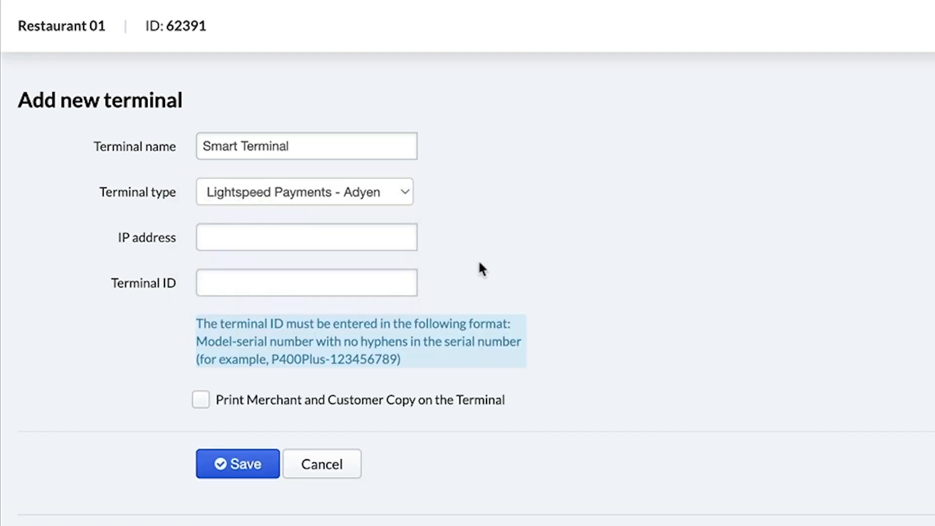
mouse_move(138, 267)
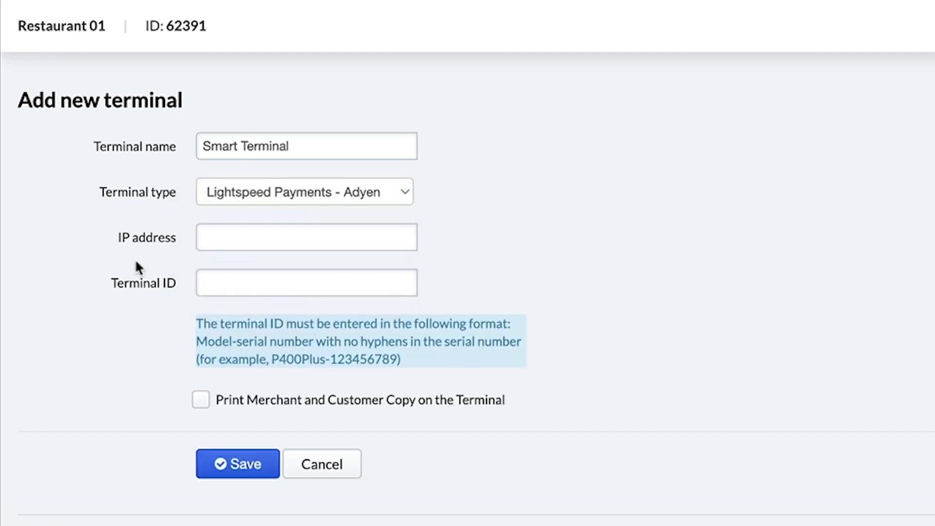
click(306, 237)
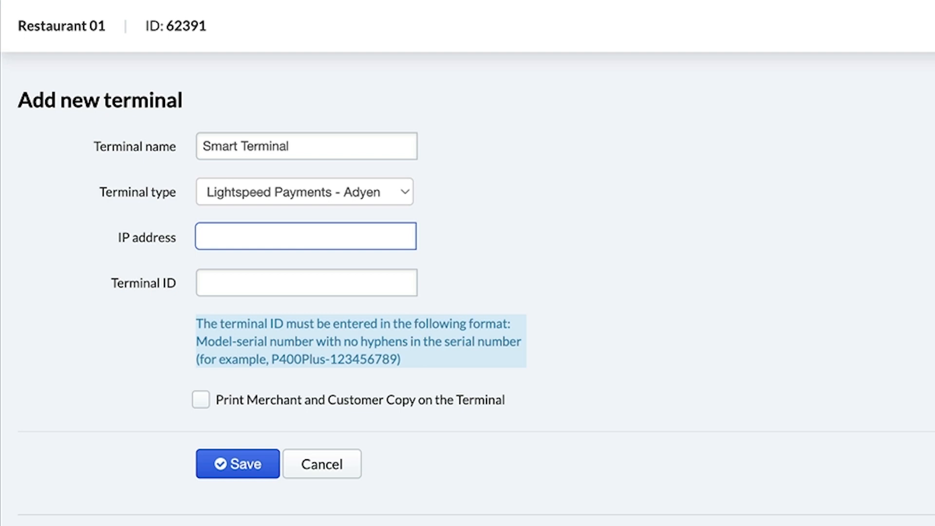